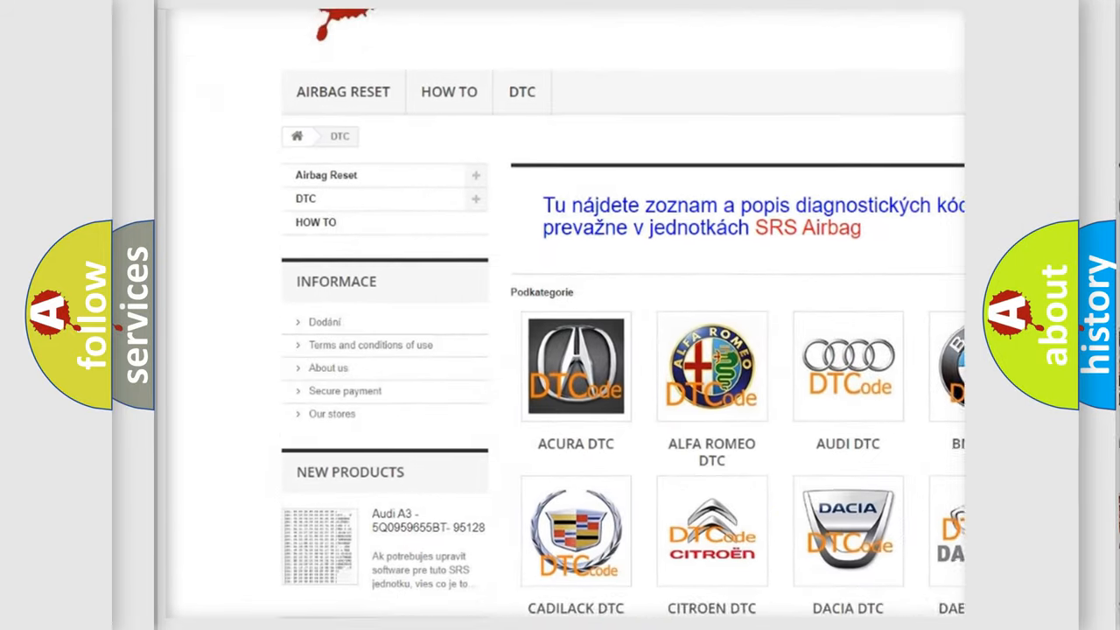
pyautogui.scroll(-3)
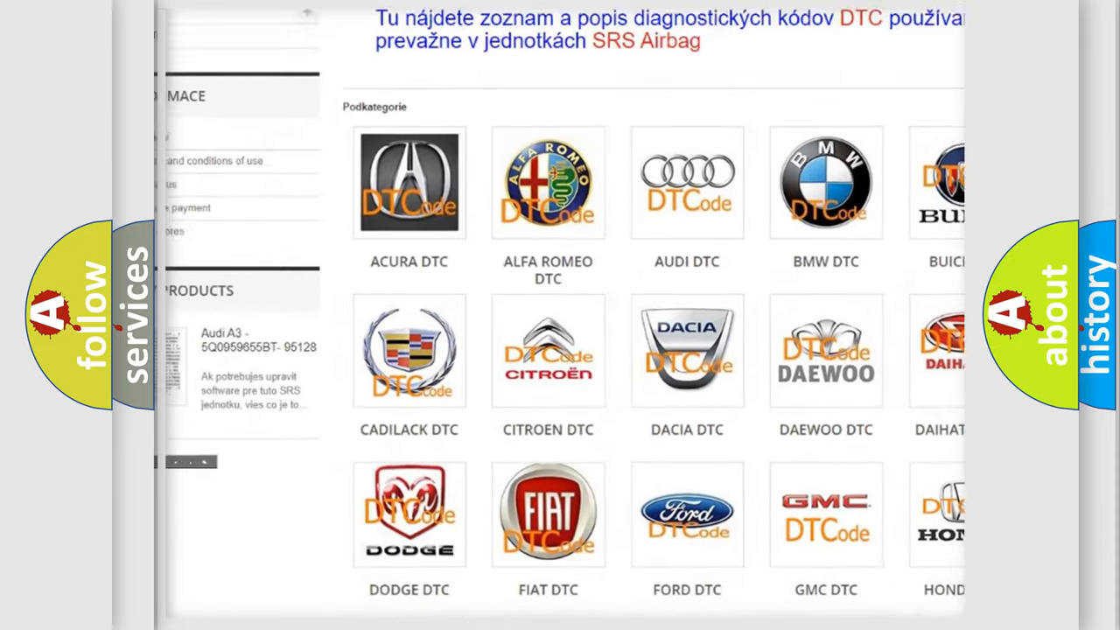
pyautogui.scroll(-3)
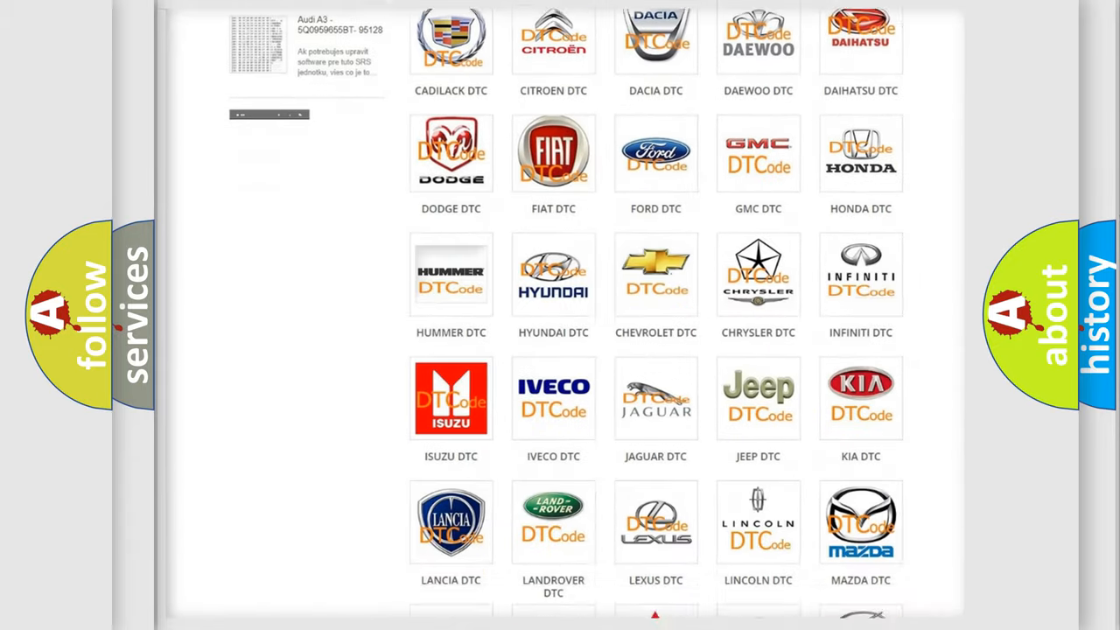
pyautogui.scroll(-3)
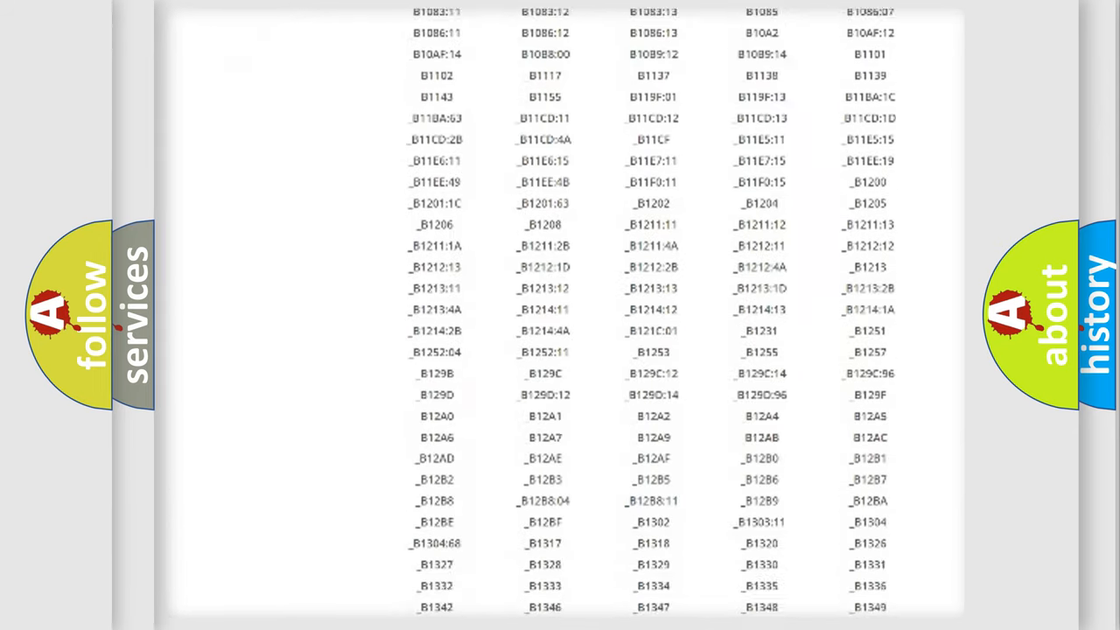
pyautogui.scroll(-3)
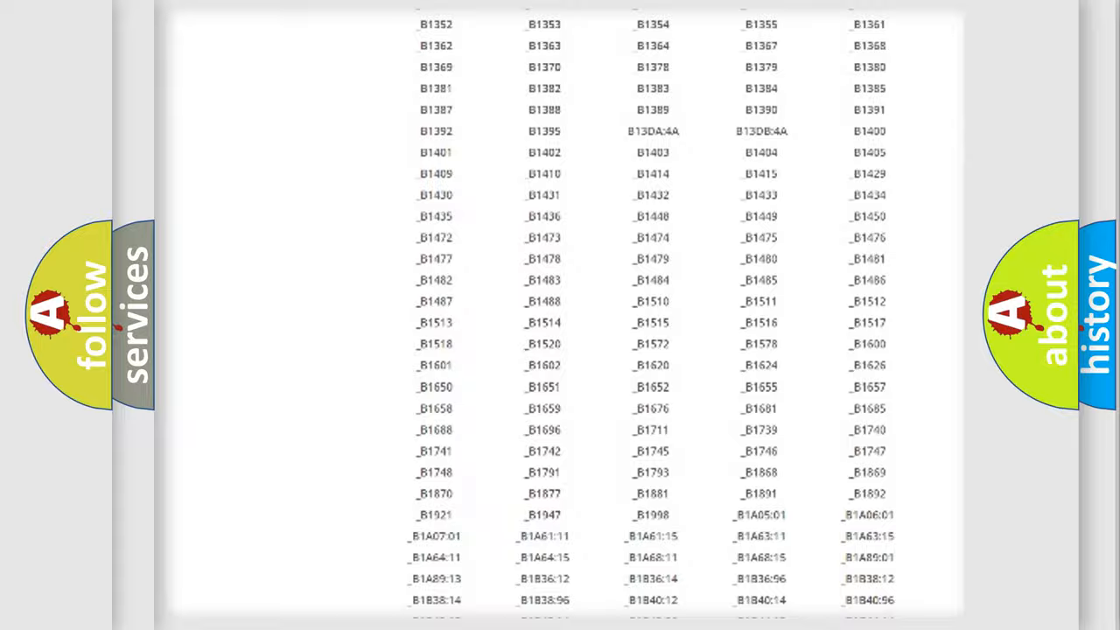